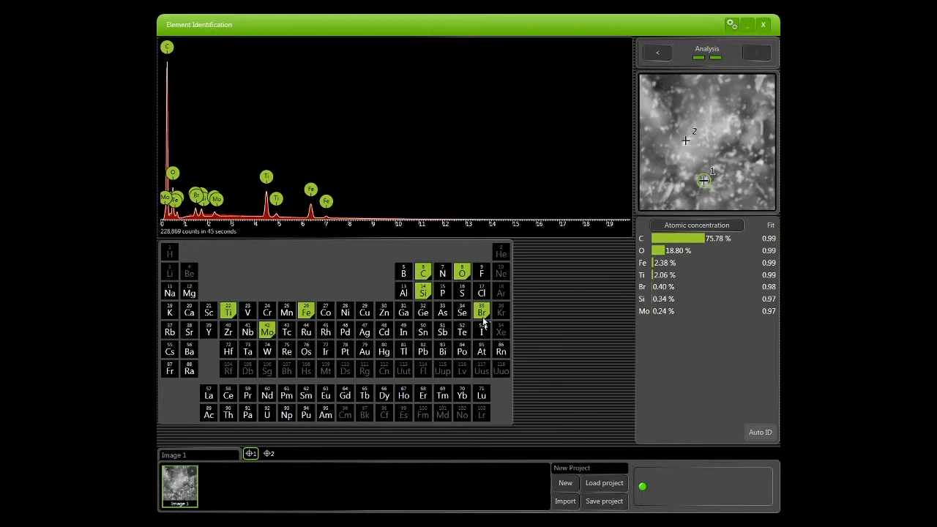
Step: Deselect C in the periodic table so the table lists only O, Fe, Ti, Si and Mo
{"action": "left_click", "coordinate": [480, 310]}
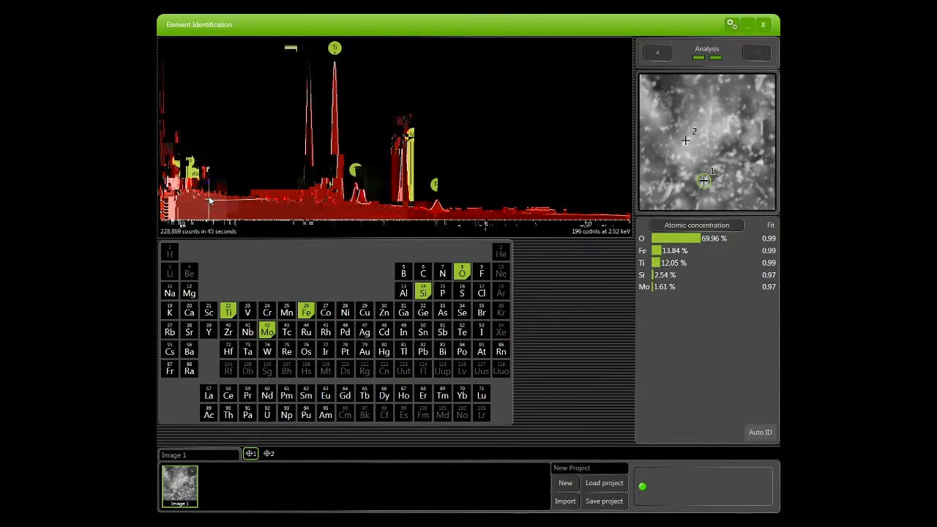
Step: Zoom to the low-energy peaks and reselect C so the table lists C, O, Fe, Ti, Si and Mo
{"action": "left_click", "coordinate": [271, 202]}
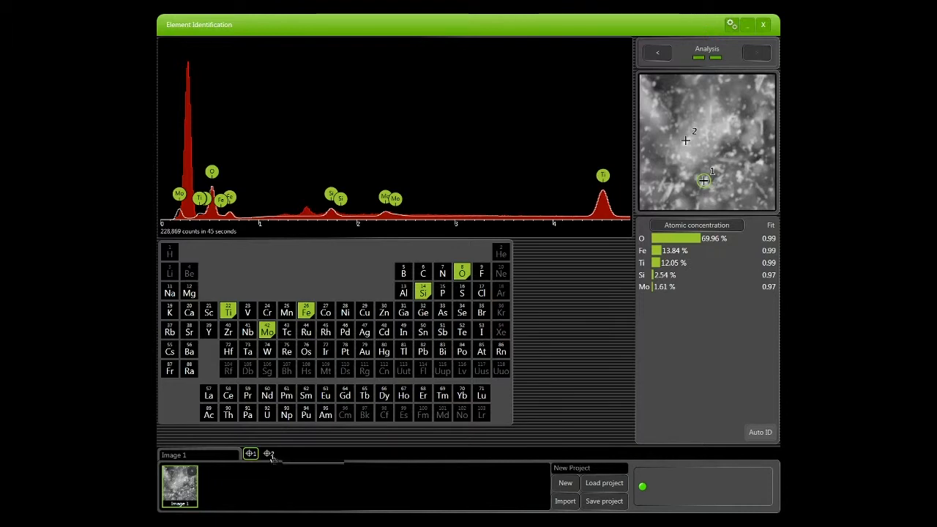
{"action": "left_click", "coordinate": [269, 454]}
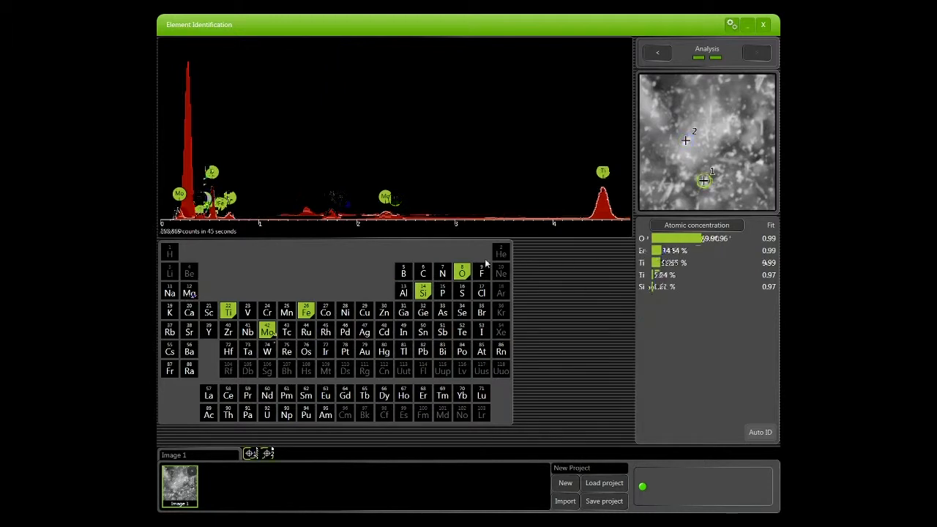
{"action": "left_click", "coordinate": [249, 453]}
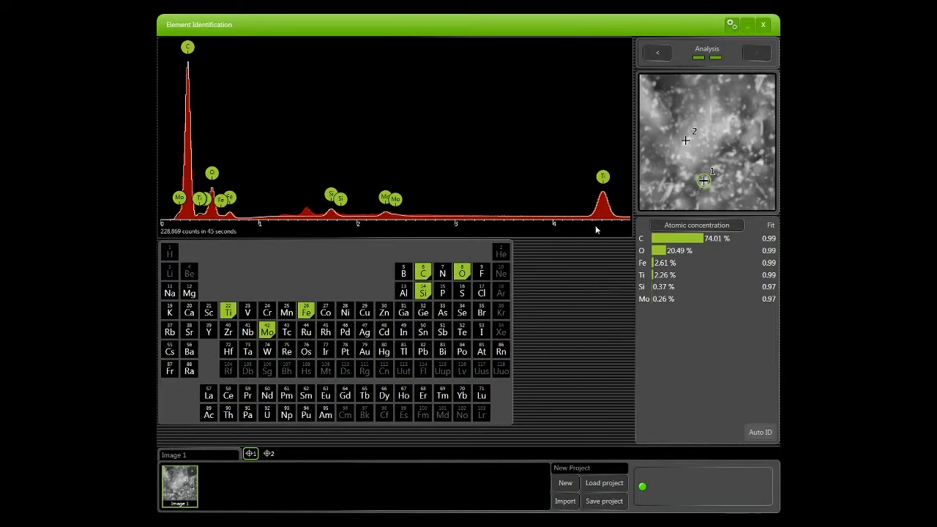
{"action": "left_click", "coordinate": [755, 52]}
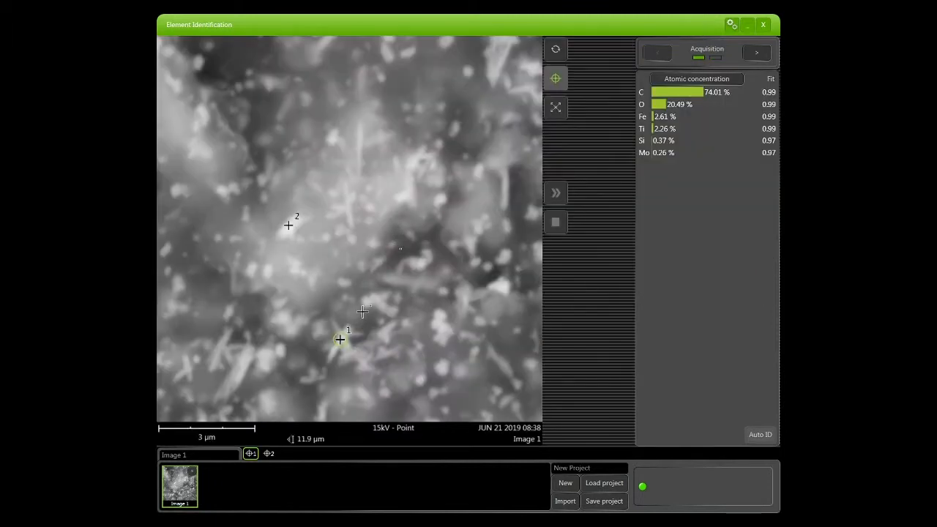
{"action": "mouse_move", "coordinate": [363, 316]}
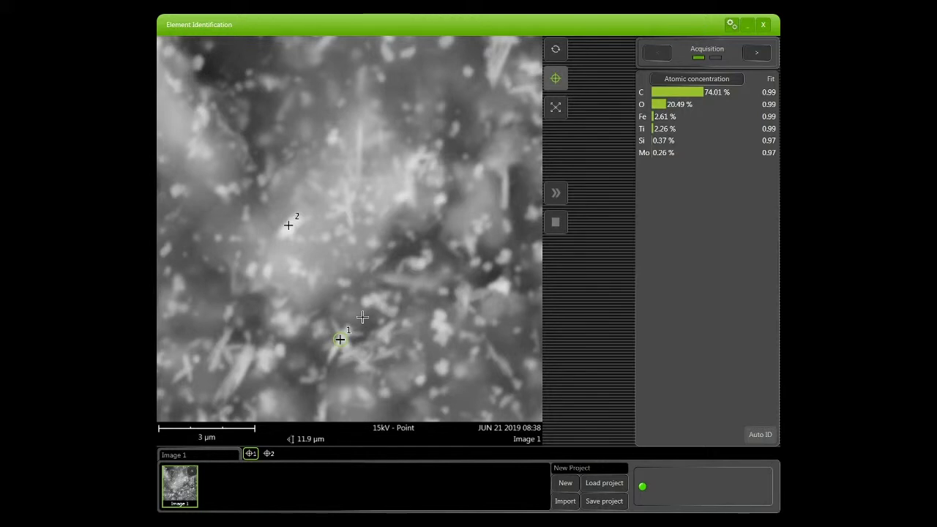
{"action": "mouse_move", "coordinate": [357, 333]}
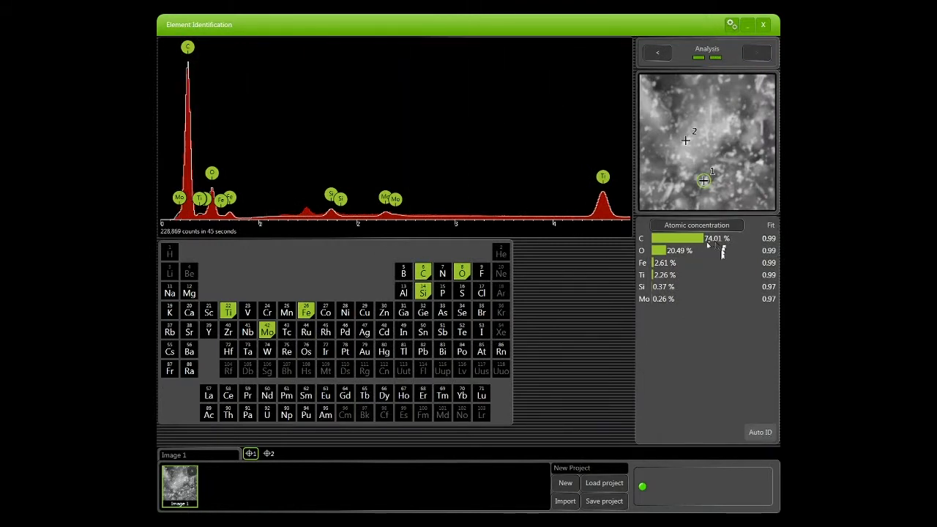
{"action": "mouse_move", "coordinate": [189, 154]}
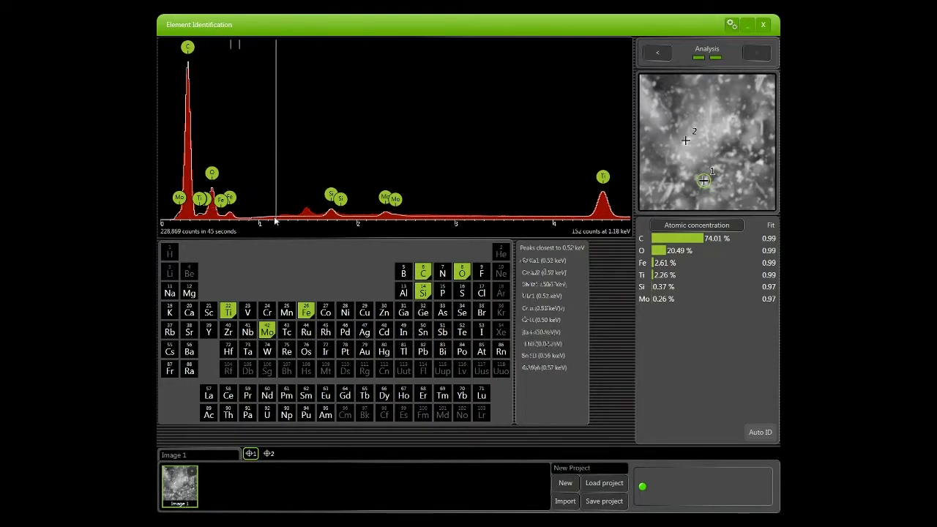
{"action": "mouse_move", "coordinate": [231, 217]}
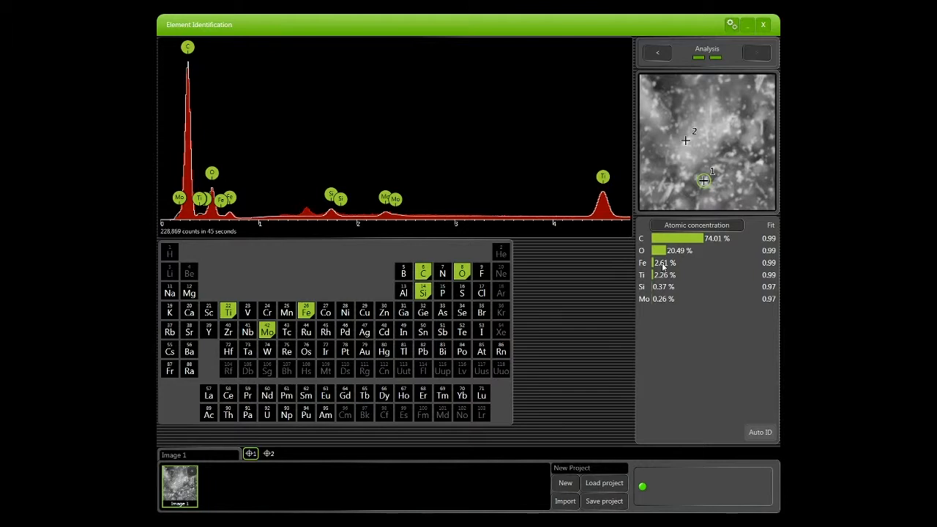
{"action": "mouse_move", "coordinate": [199, 220]}
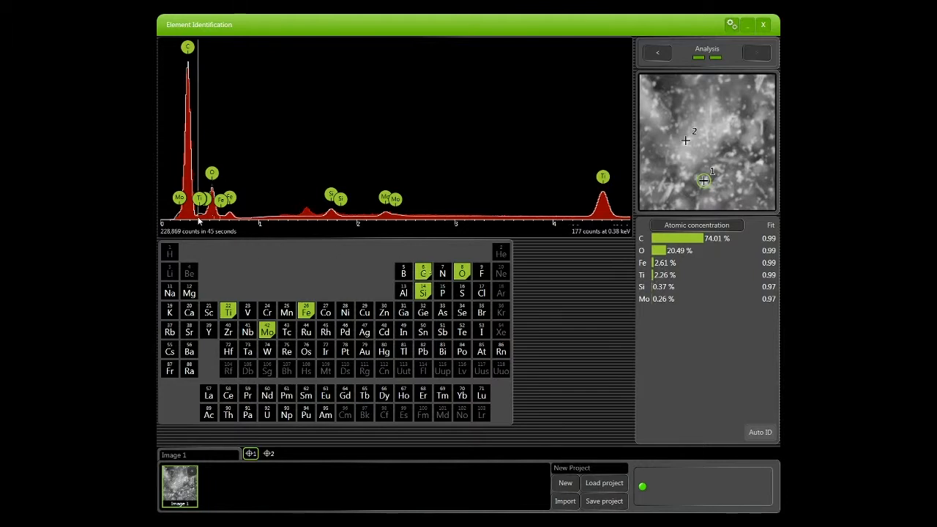
Step: Zoom the spectrum in on the overlapping peaks around 1.7–2.5 keV
{"action": "left_click", "coordinate": [199, 212]}
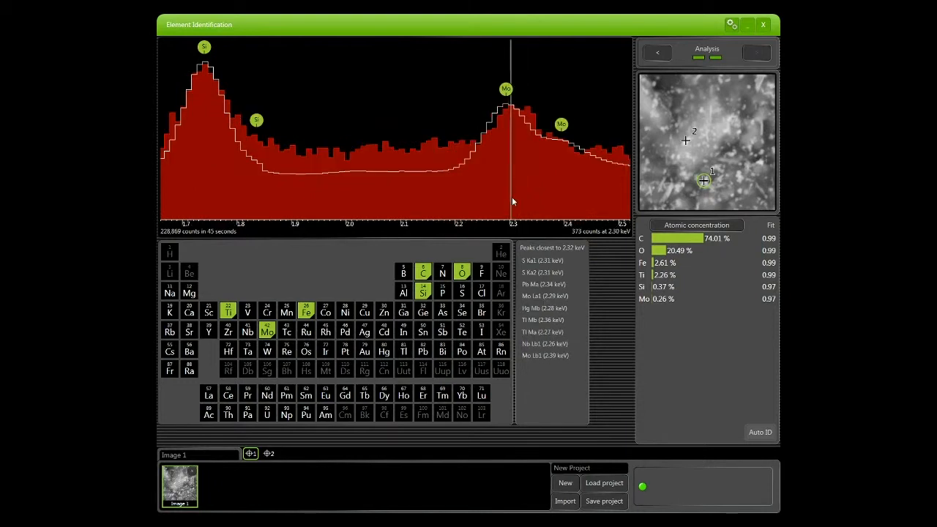
{"action": "mouse_move", "coordinate": [520, 103]}
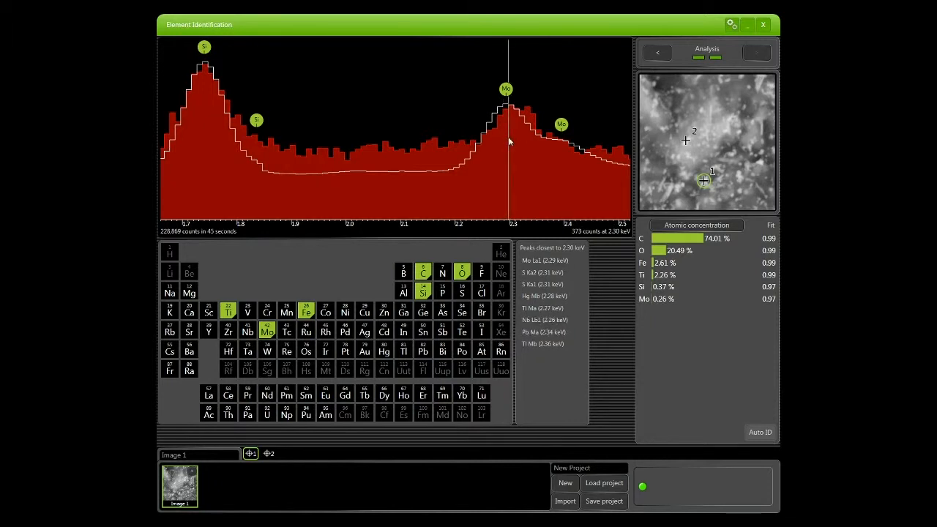
{"action": "mouse_move", "coordinate": [556, 139]}
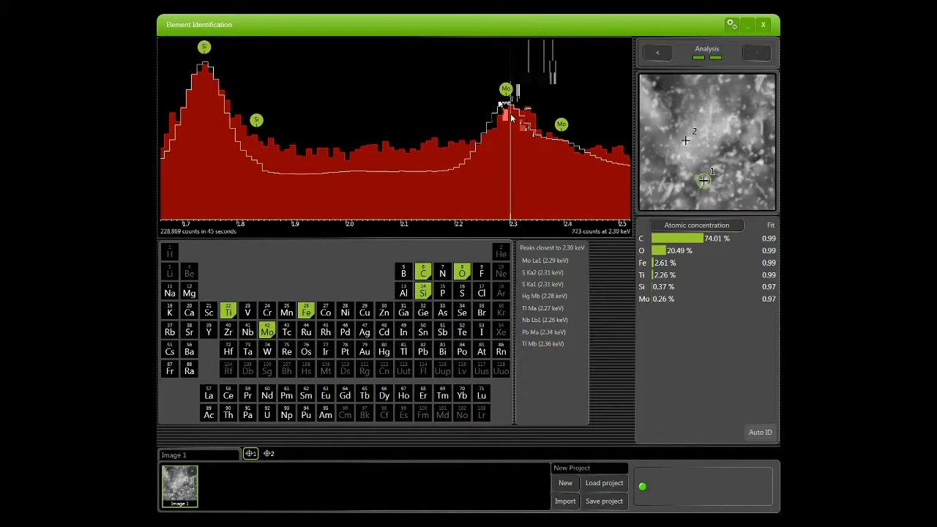
{"action": "mouse_move", "coordinate": [509, 114]}
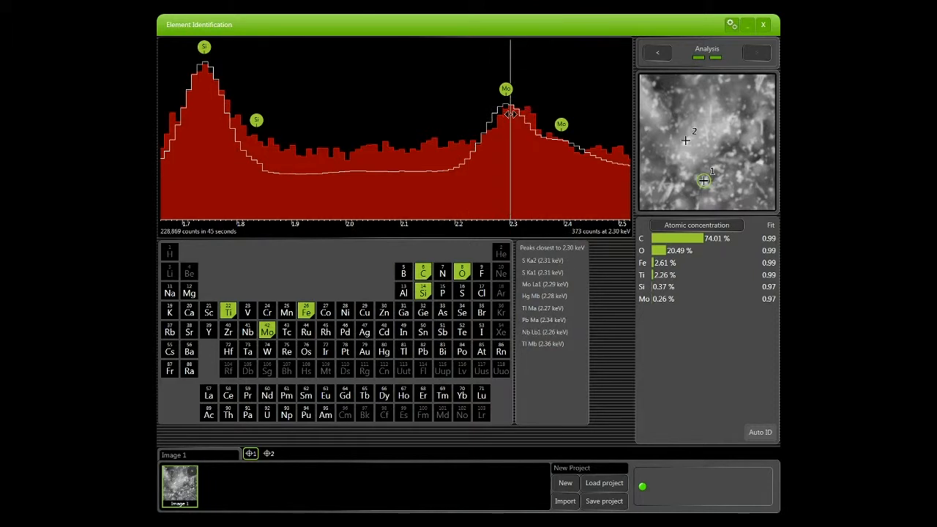
{"action": "mouse_move", "coordinate": [528, 143]}
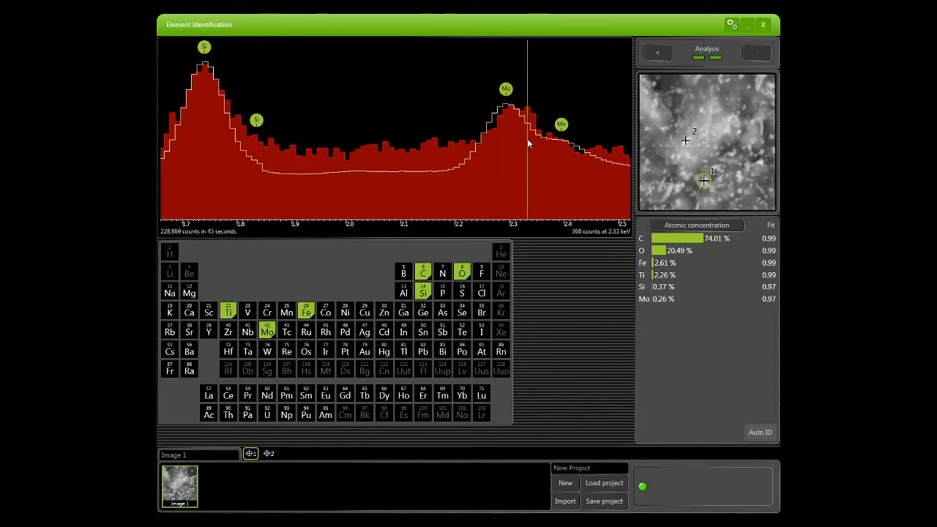
Step: List the candidate element lines (S, Mo) for the peak just above 2.3 keV
{"action": "left_click", "coordinate": [522, 139]}
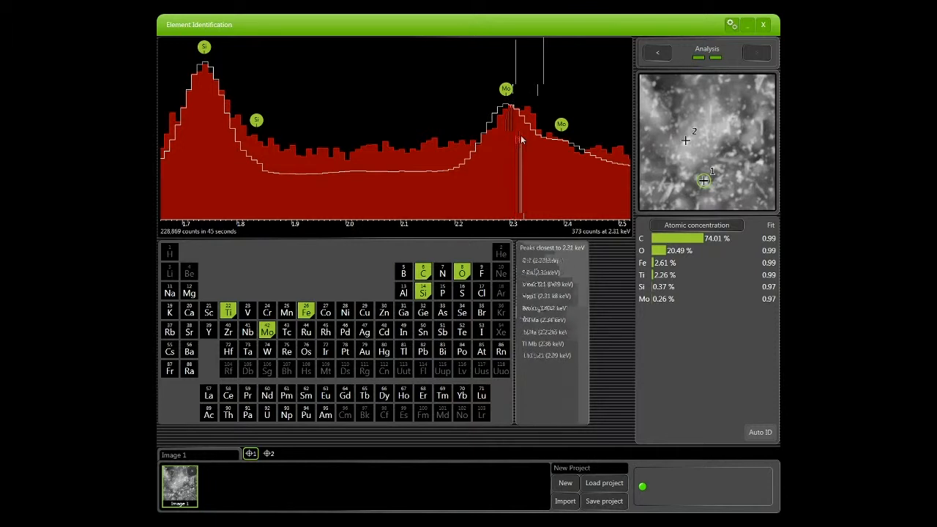
{"action": "mouse_move", "coordinate": [512, 139]}
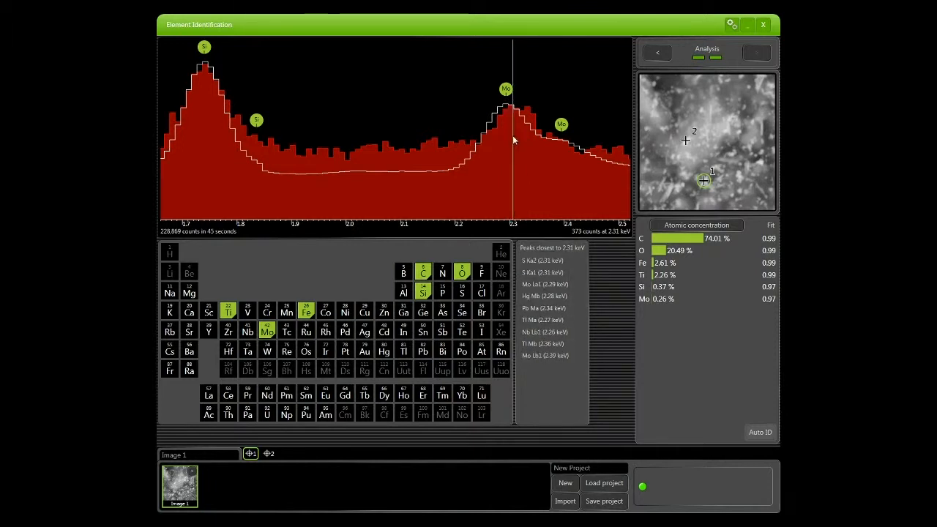
{"action": "mouse_move", "coordinate": [511, 139]}
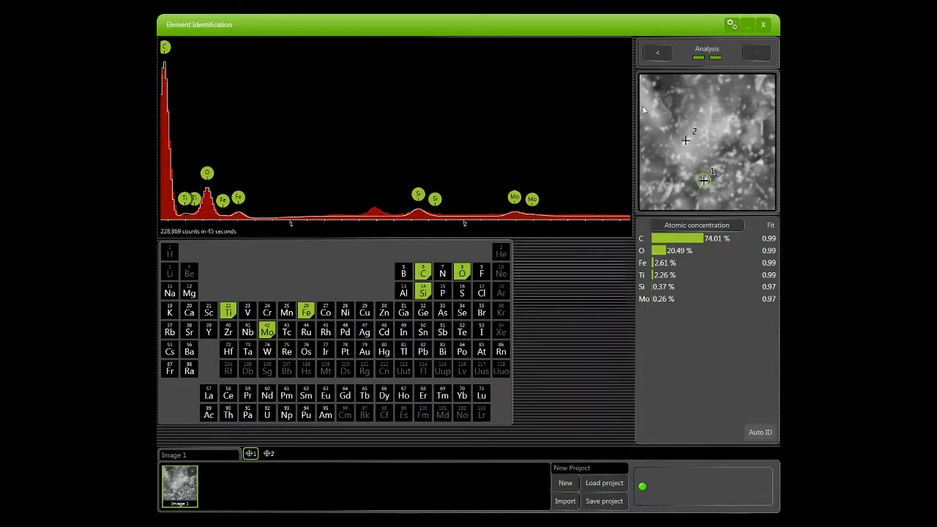
{"action": "left_click", "coordinate": [268, 453]}
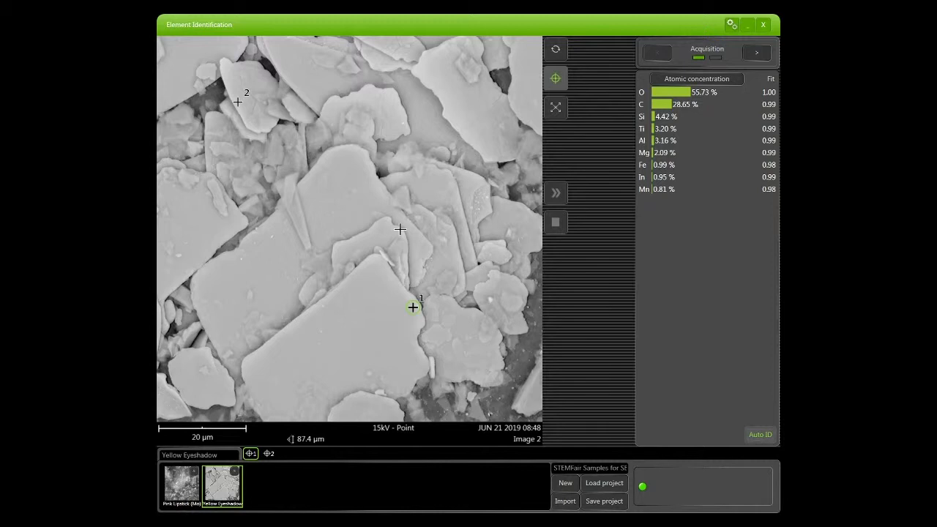
{"action": "mouse_move", "coordinate": [454, 293]}
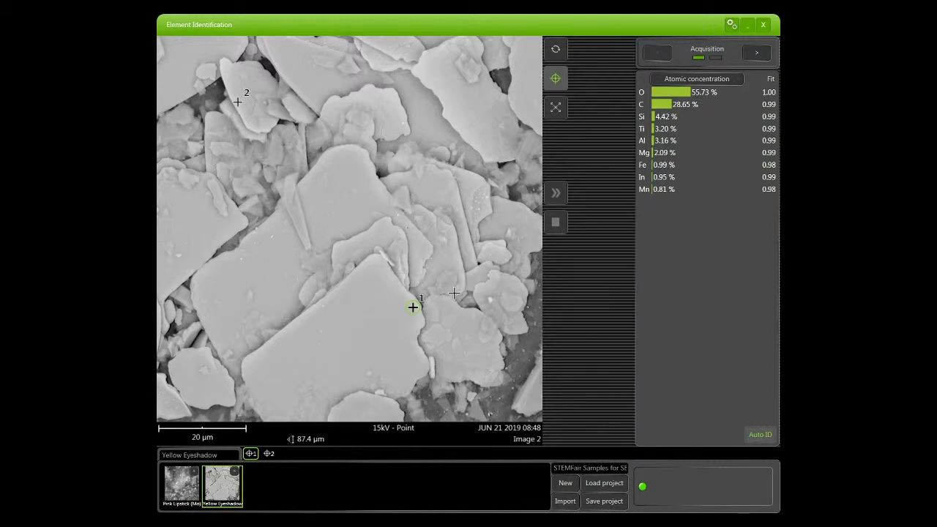
{"action": "mouse_move", "coordinate": [457, 270]}
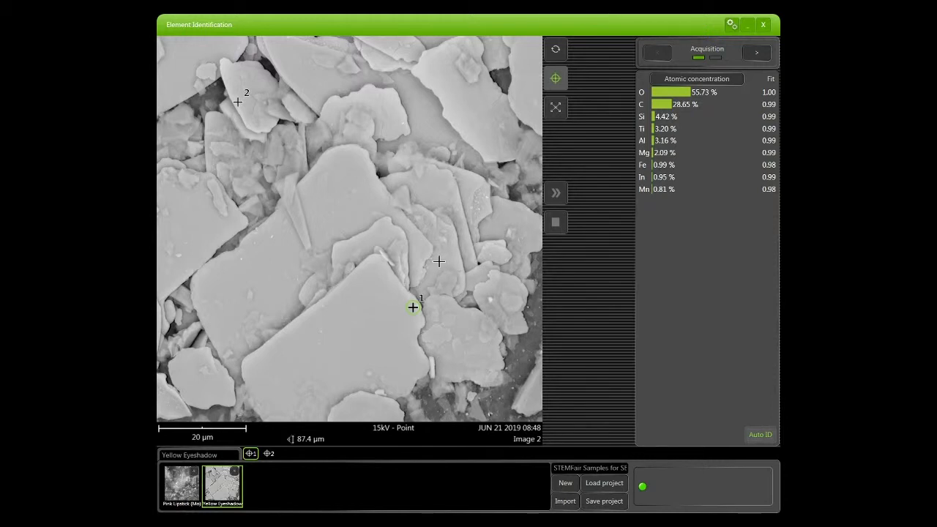
{"action": "mouse_move", "coordinate": [399, 301]}
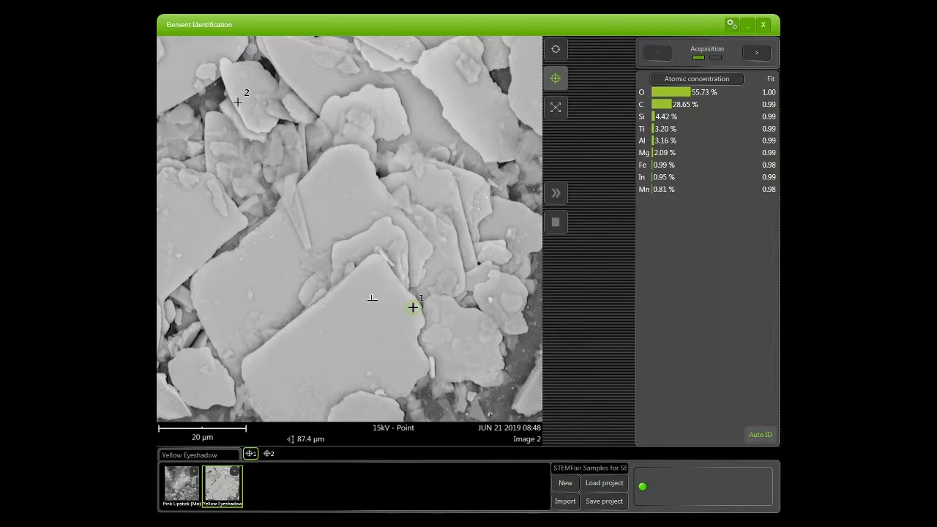
{"action": "mouse_move", "coordinate": [304, 164]}
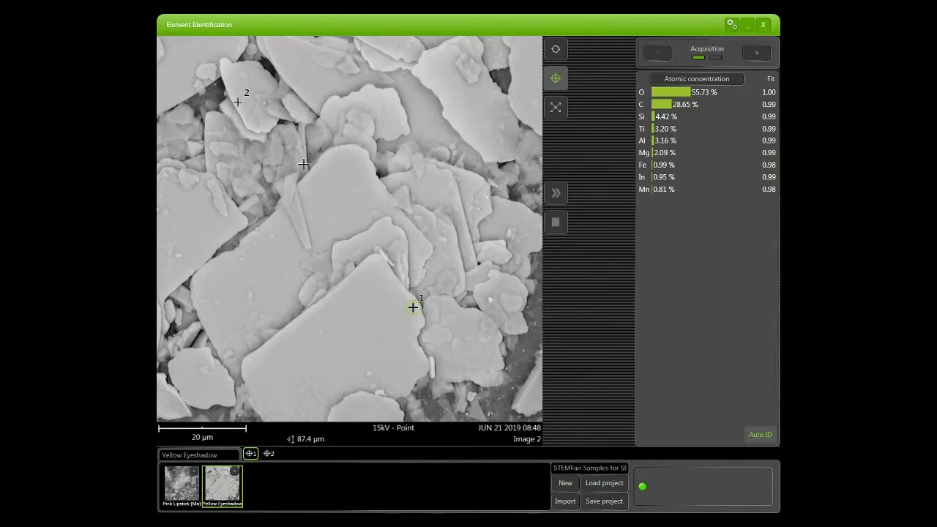
{"action": "mouse_move", "coordinate": [231, 117]}
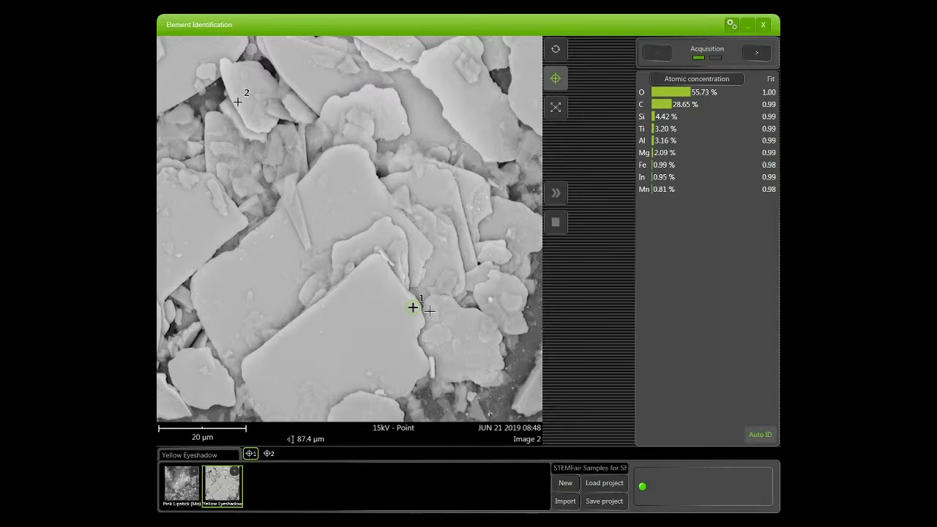
{"action": "mouse_move", "coordinate": [521, 161]}
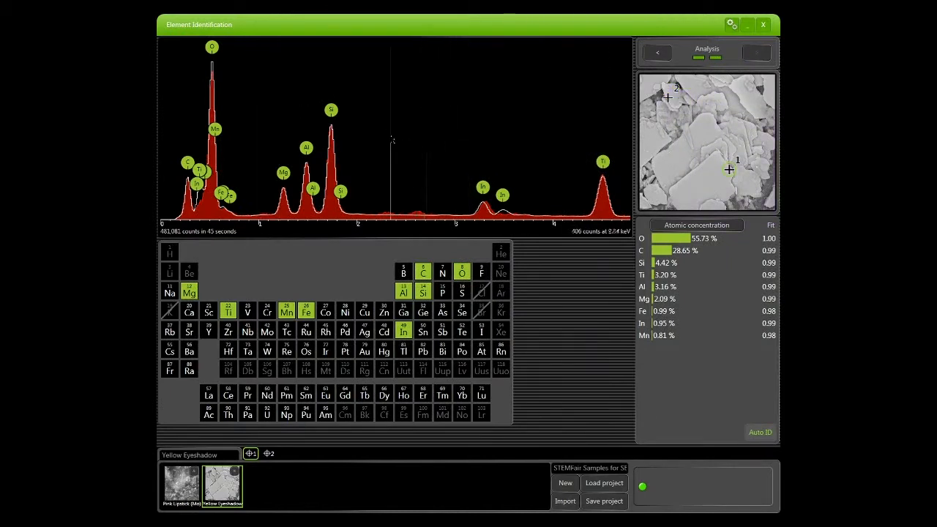
Step: Switch to the Analysis view showing the yellow eyeshadow spot's spectrum and periodic table
{"action": "left_click", "coordinate": [236, 124]}
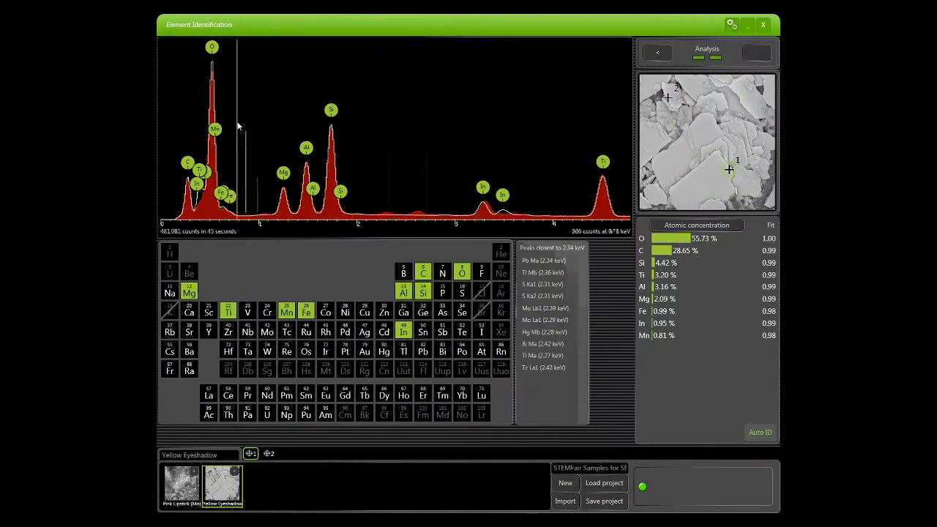
{"action": "mouse_move", "coordinate": [223, 132]}
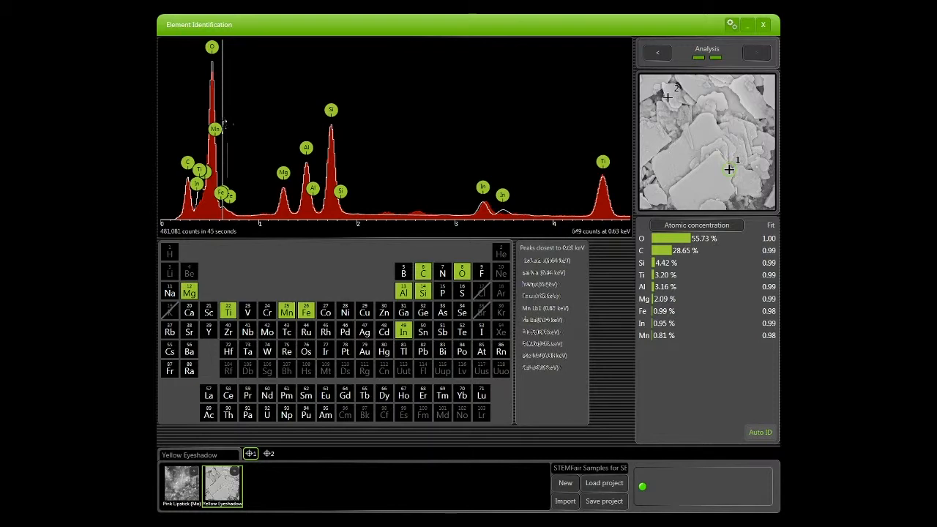
{"action": "mouse_move", "coordinate": [213, 132]}
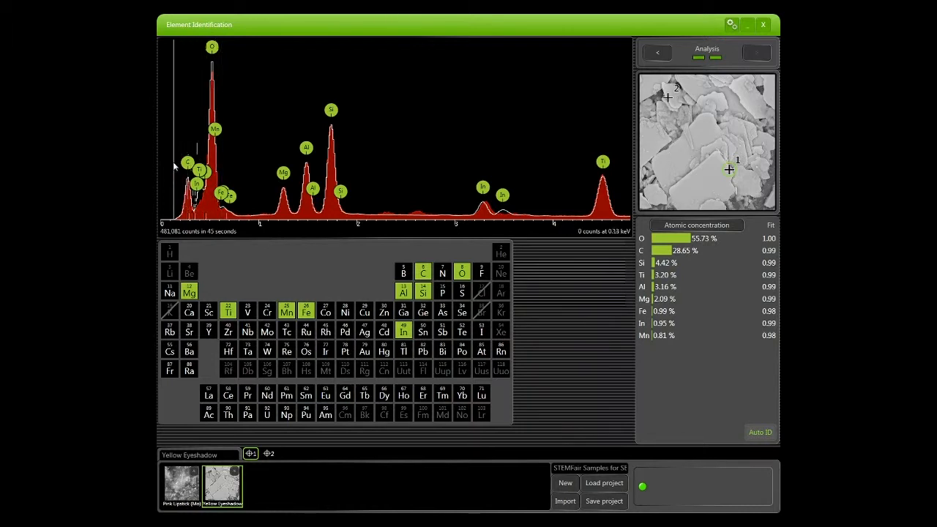
Step: Zoom the spectrum in on the low-energy peaks with Mg, Al and Si labelled
{"action": "left_click", "coordinate": [246, 175]}
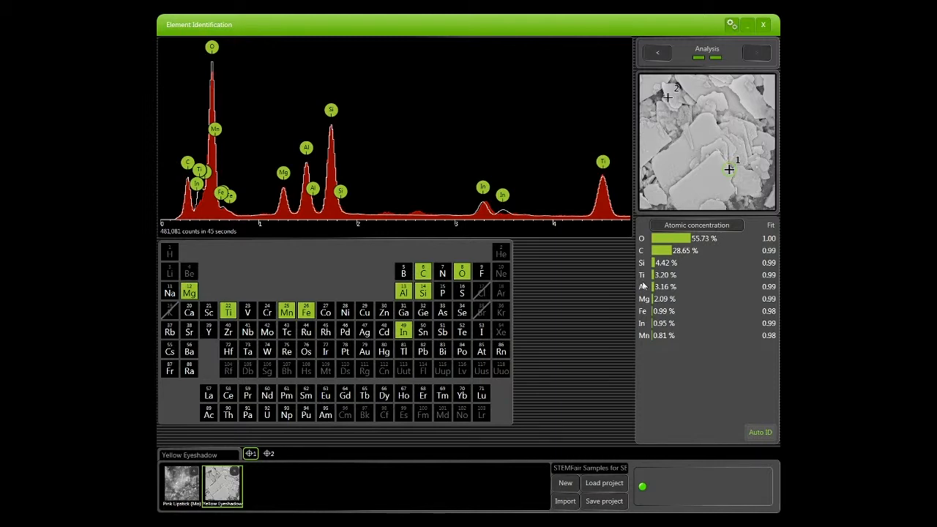
{"action": "mouse_move", "coordinate": [647, 299]}
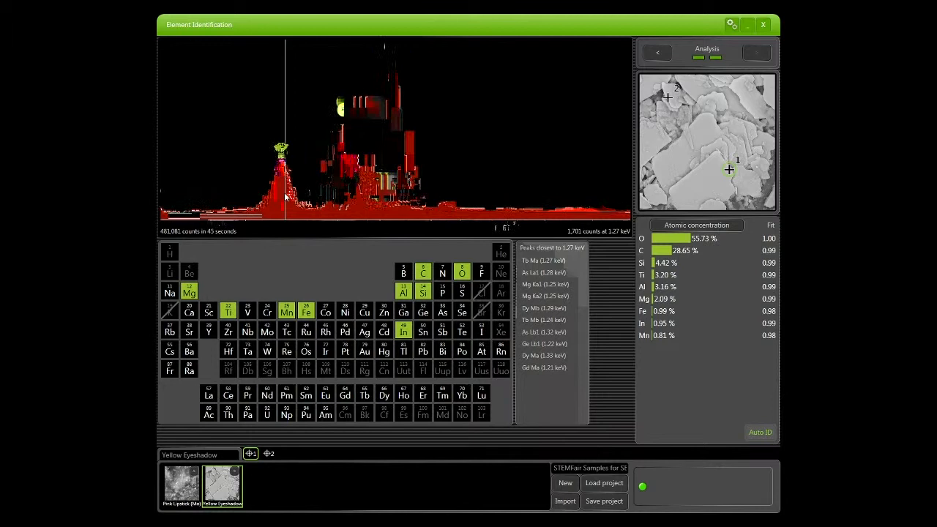
{"action": "left_click", "coordinate": [319, 147]}
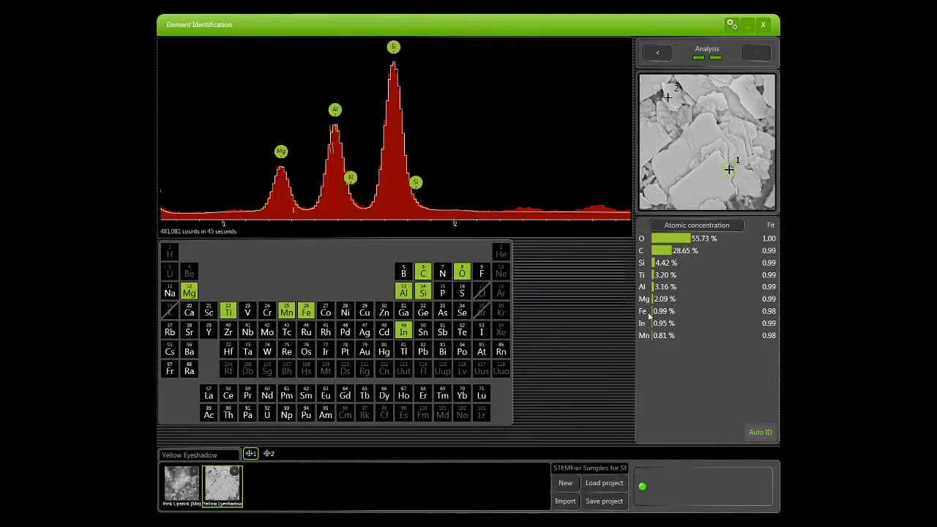
Step: Inspect peak regions across the range, then show the second spot's results (O, Si, Ti, Al, Mg, Cd)
{"action": "left_click", "coordinate": [480, 189]}
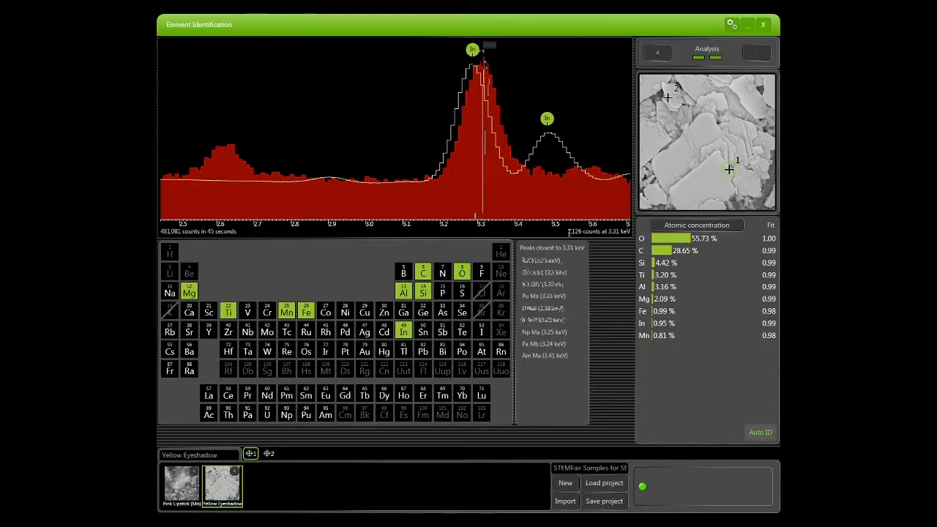
{"action": "mouse_move", "coordinate": [483, 62]}
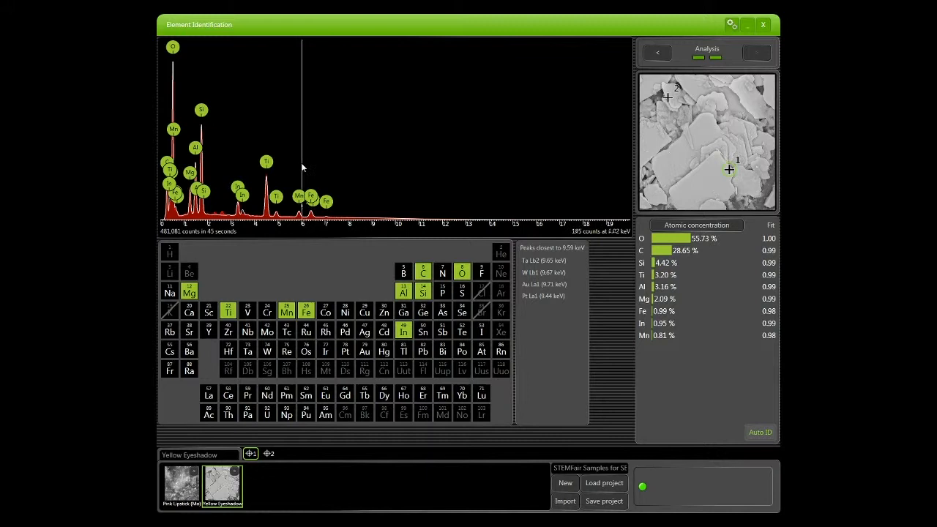
{"action": "mouse_move", "coordinate": [313, 158]}
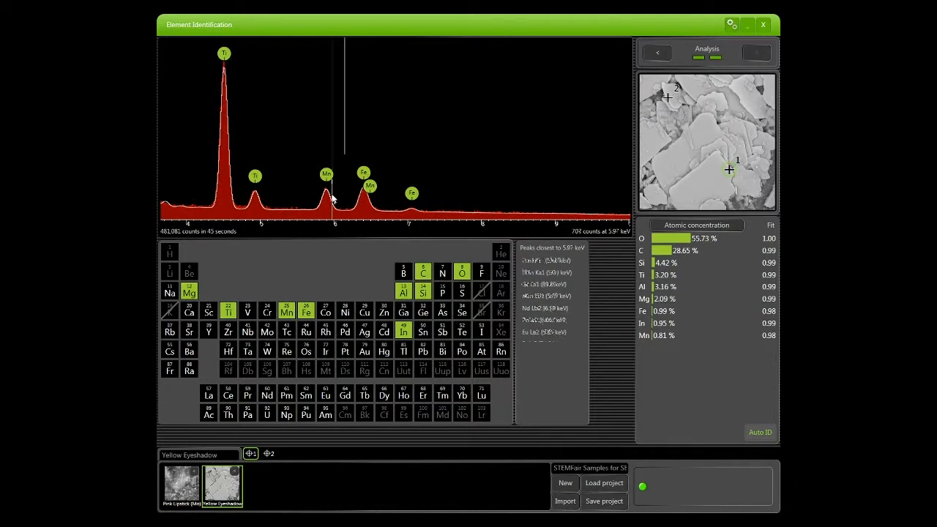
{"action": "mouse_move", "coordinate": [286, 173]}
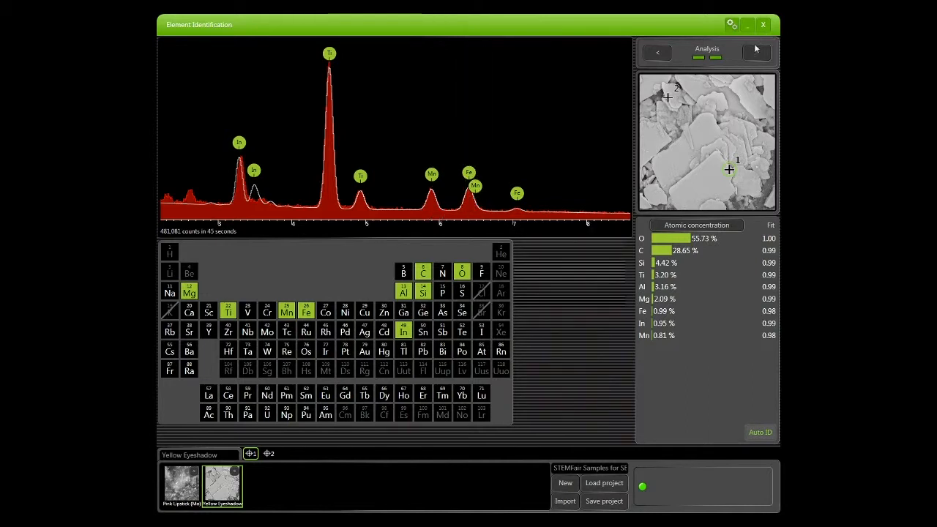
{"action": "left_click", "coordinate": [268, 453]}
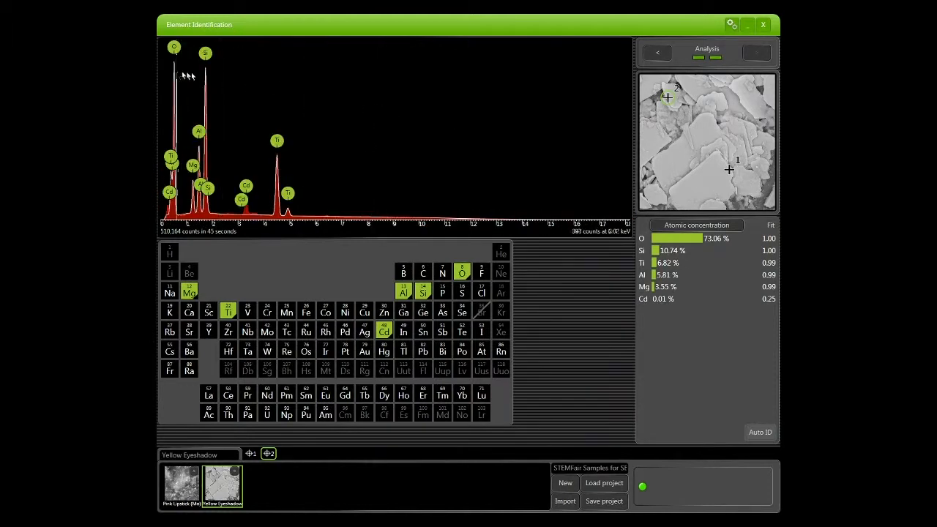
Step: Select the other analysis point and zoom its spectrum into the peaks near 1.3 keV
{"action": "left_click", "coordinate": [206, 76]}
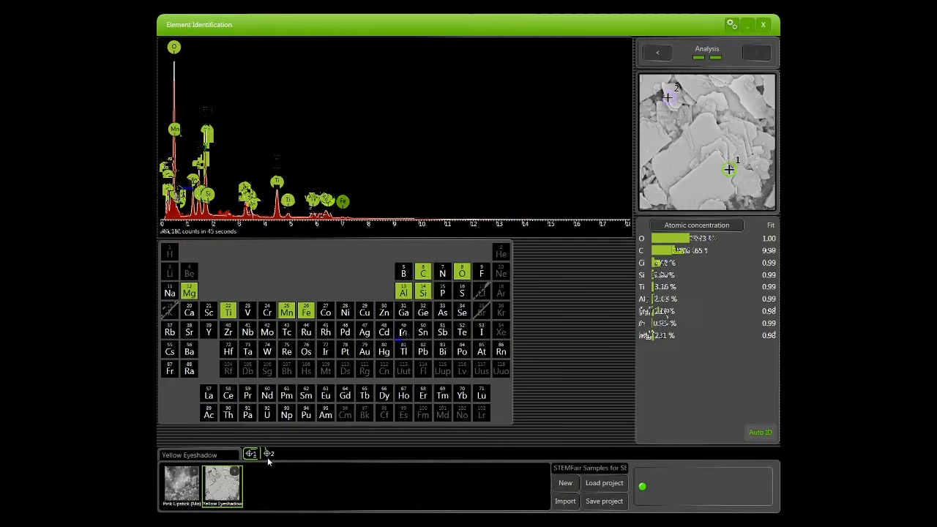
{"action": "left_click", "coordinate": [269, 454]}
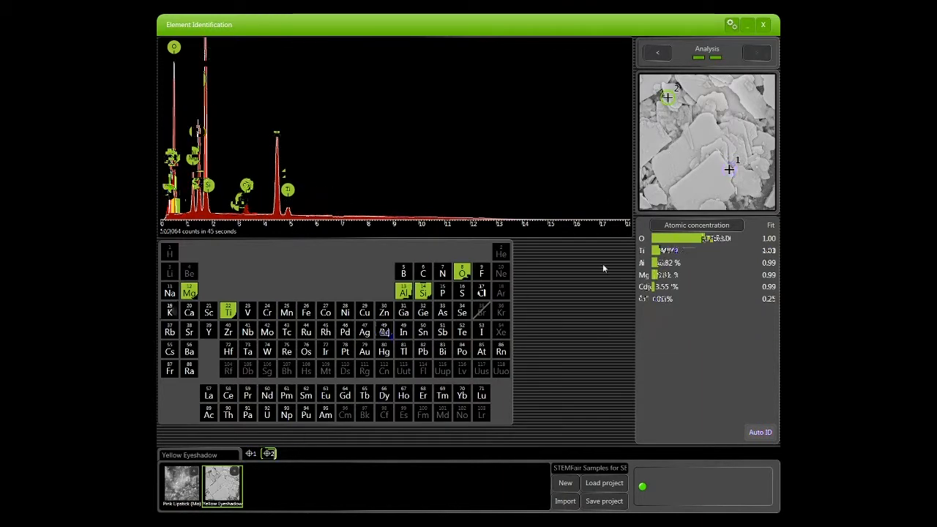
{"action": "left_click", "coordinate": [383, 331]}
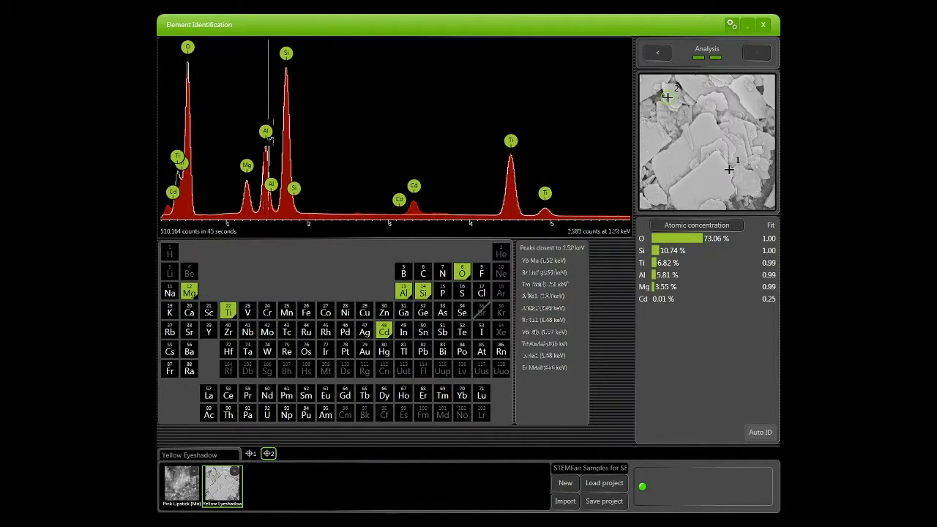
{"action": "mouse_move", "coordinate": [267, 139]}
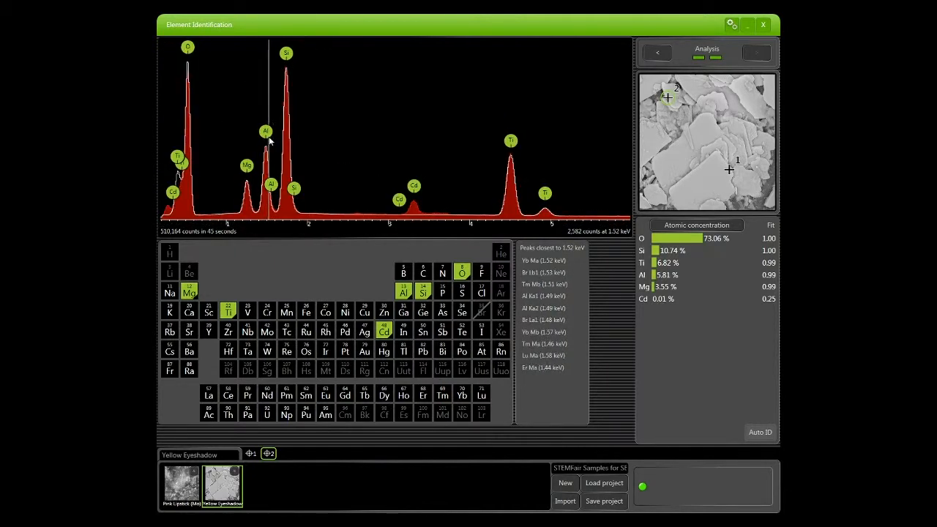
{"action": "mouse_move", "coordinate": [265, 139]}
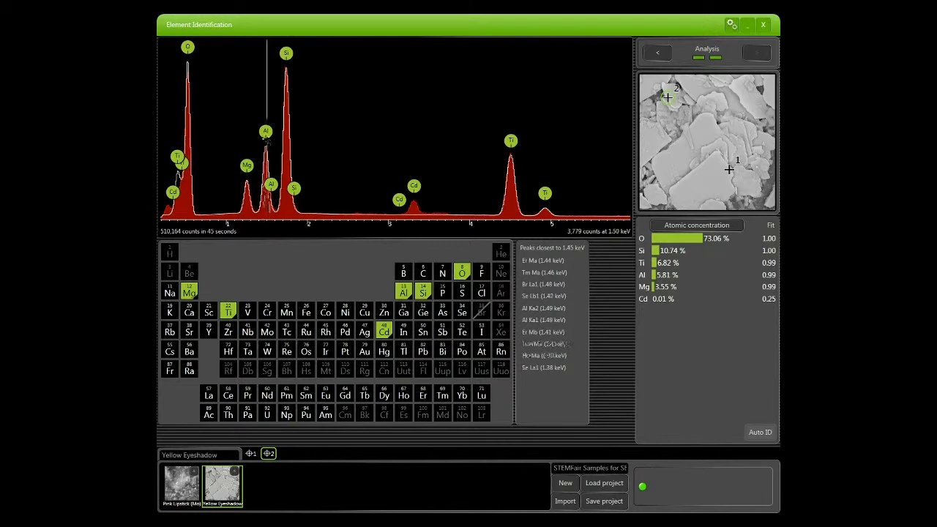
{"action": "mouse_move", "coordinate": [269, 140]}
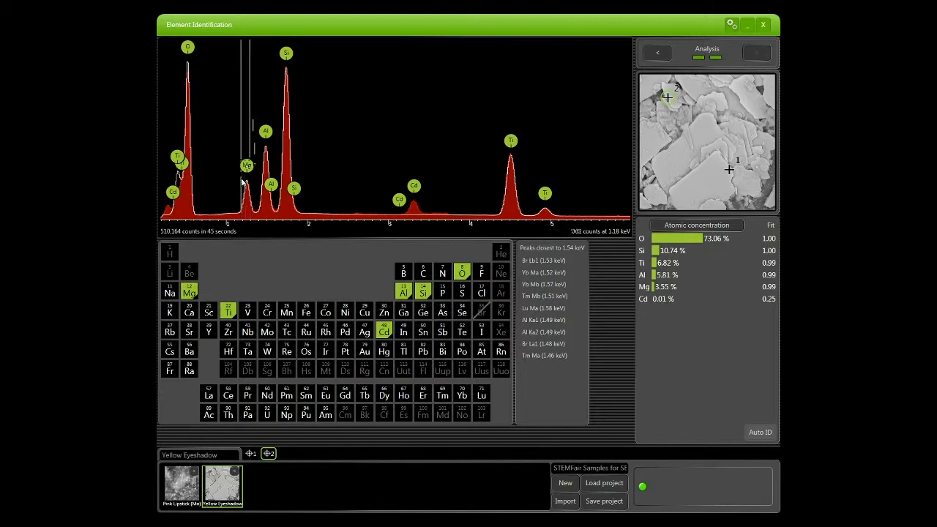
{"action": "mouse_move", "coordinate": [436, 208]}
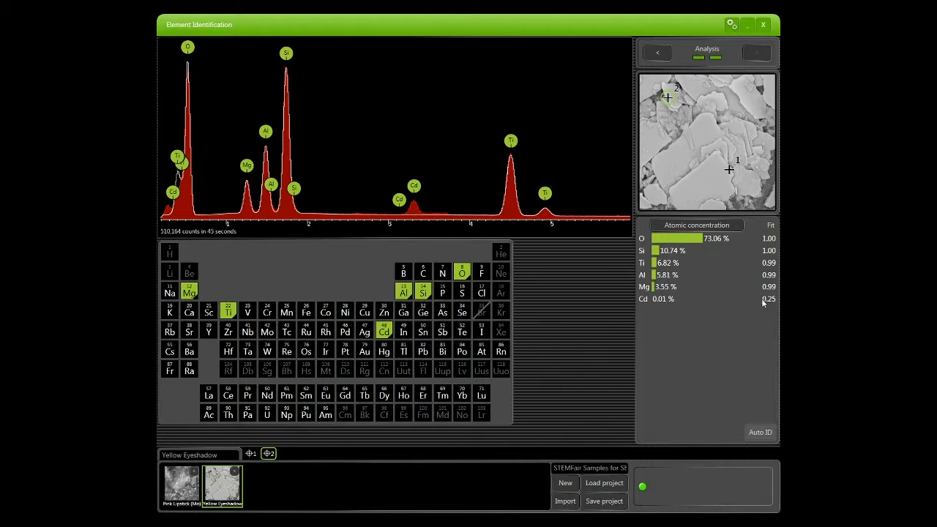
{"action": "mouse_move", "coordinate": [764, 308]}
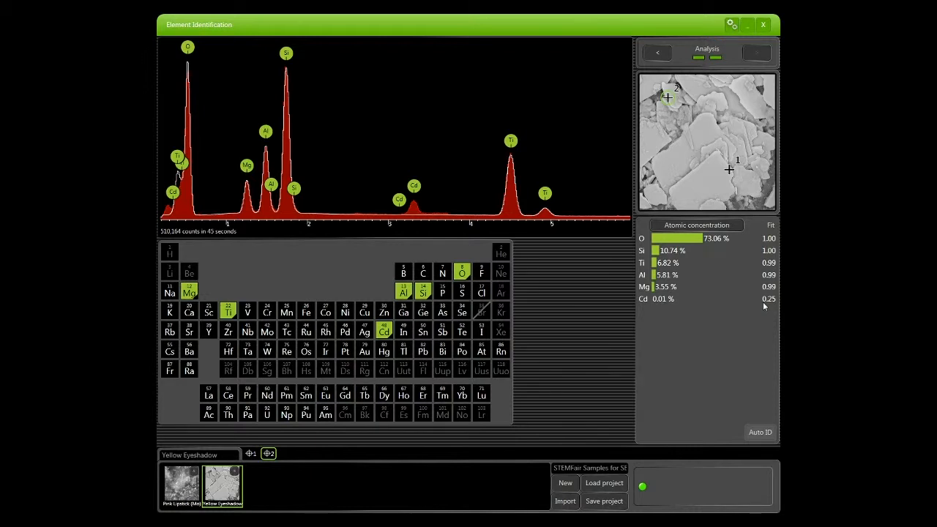
{"action": "mouse_move", "coordinate": [592, 256]}
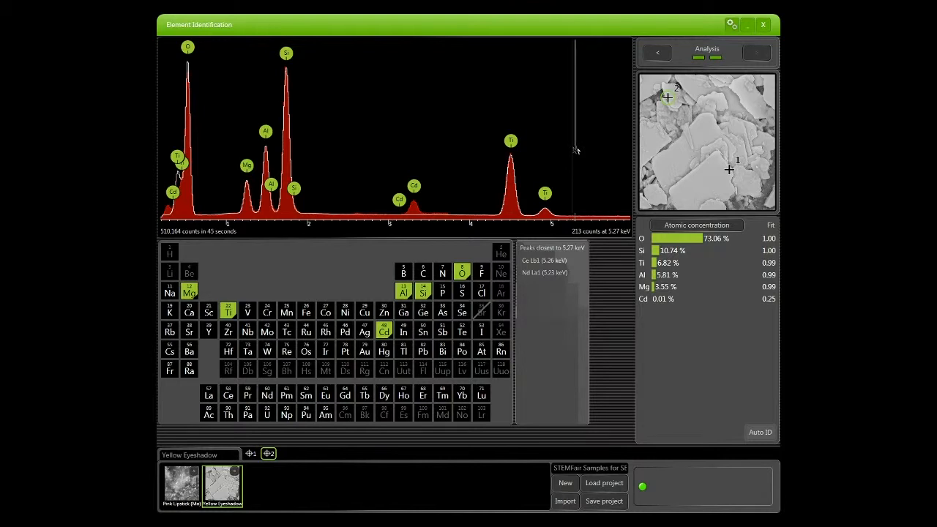
{"action": "mouse_move", "coordinate": [413, 132]}
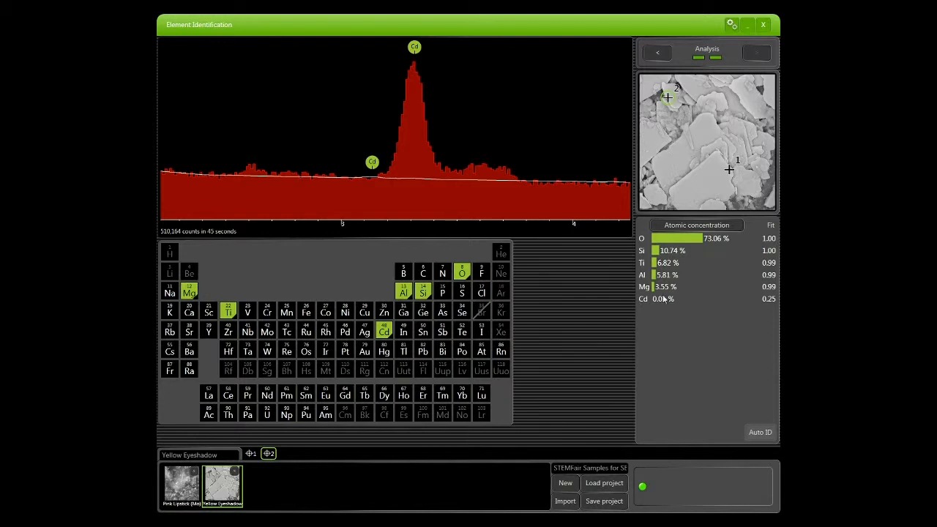
{"action": "mouse_move", "coordinate": [386, 197]}
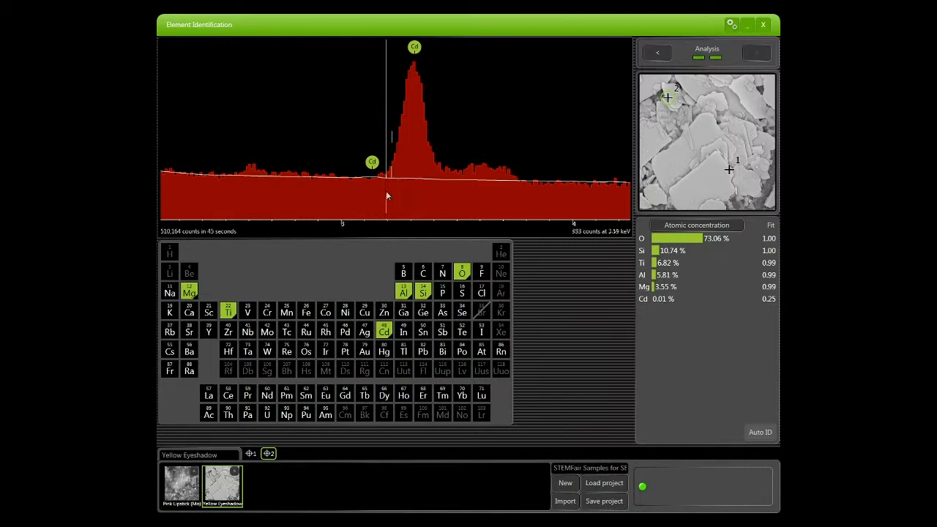